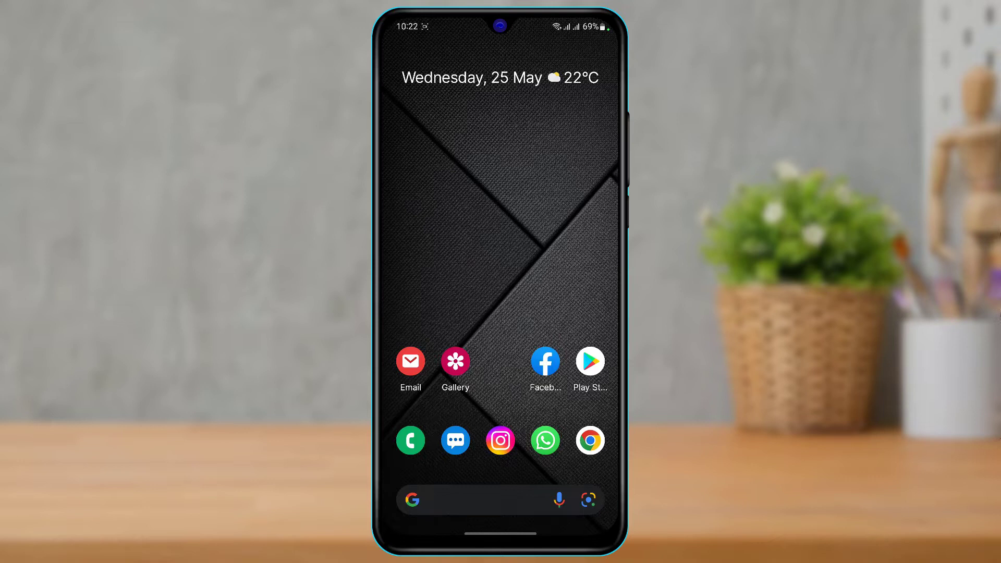
Launch Facebook from the home screen and bring up its main menu.
{"action": "left_click", "coordinate": [544, 360]}
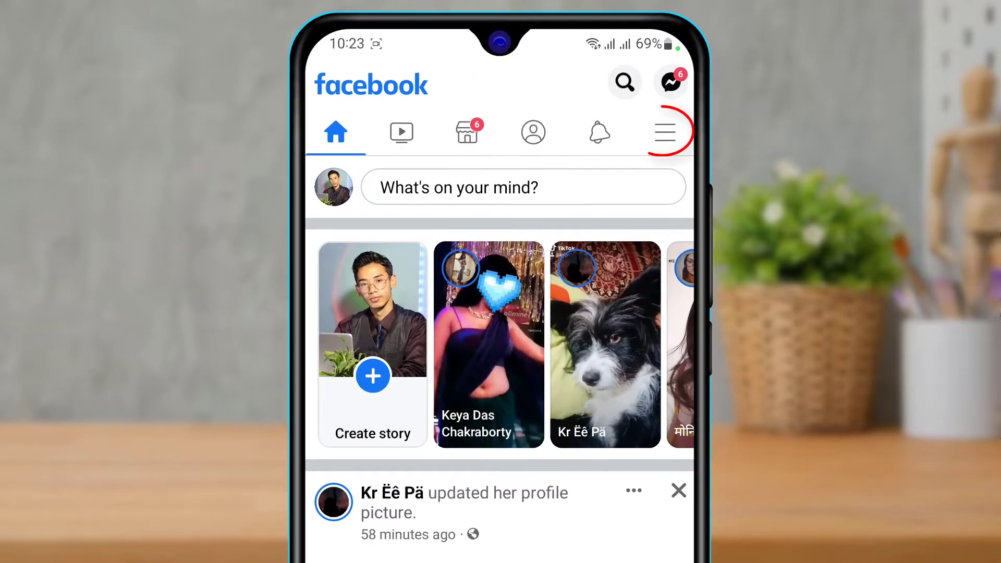
{"action": "left_click", "coordinate": [468, 132]}
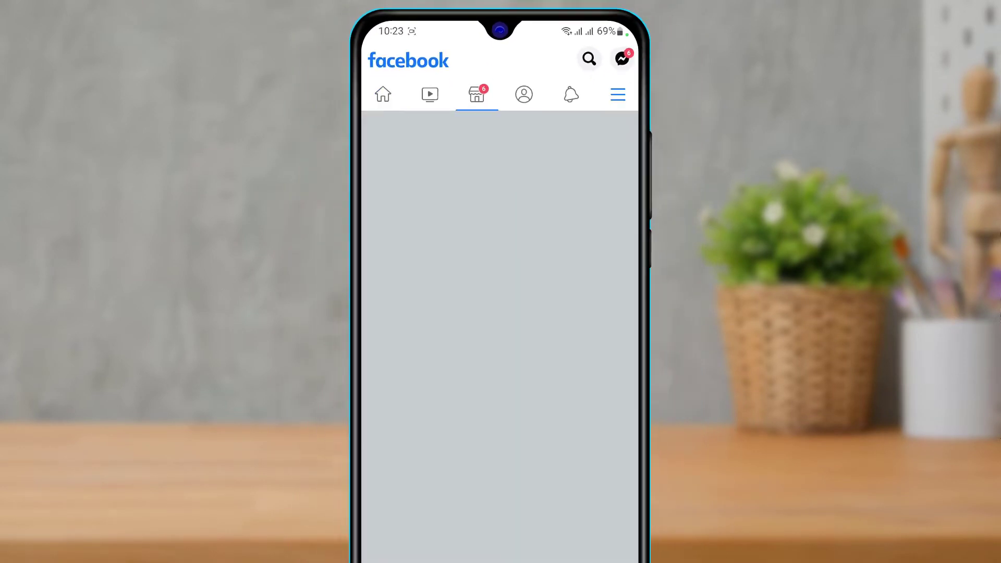
Scroll the menu down and expand the Settings & privacy section.
{"action": "left_click", "coordinate": [616, 94]}
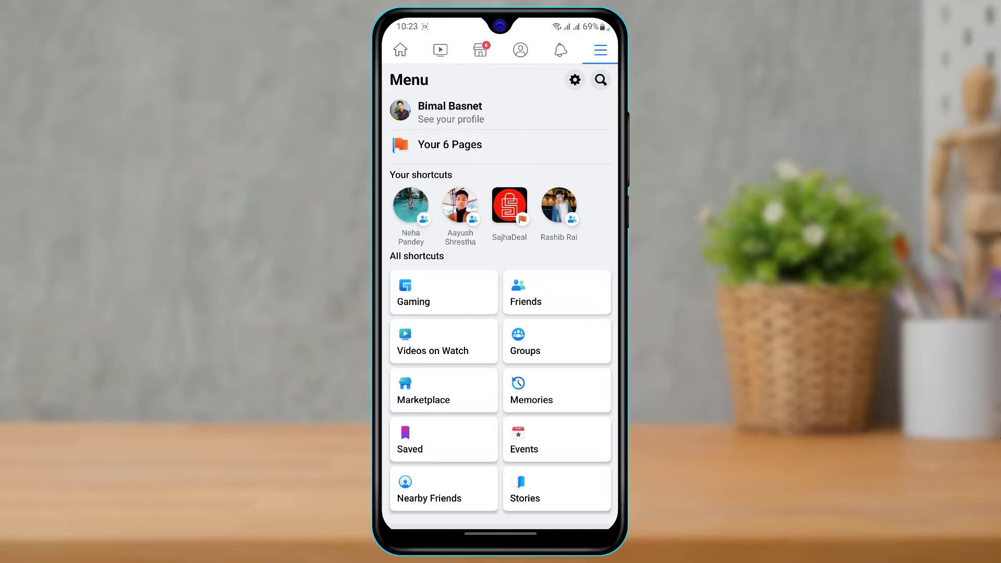
{"action": "scroll", "scroll_direction": "down", "scroll_amount": 3}
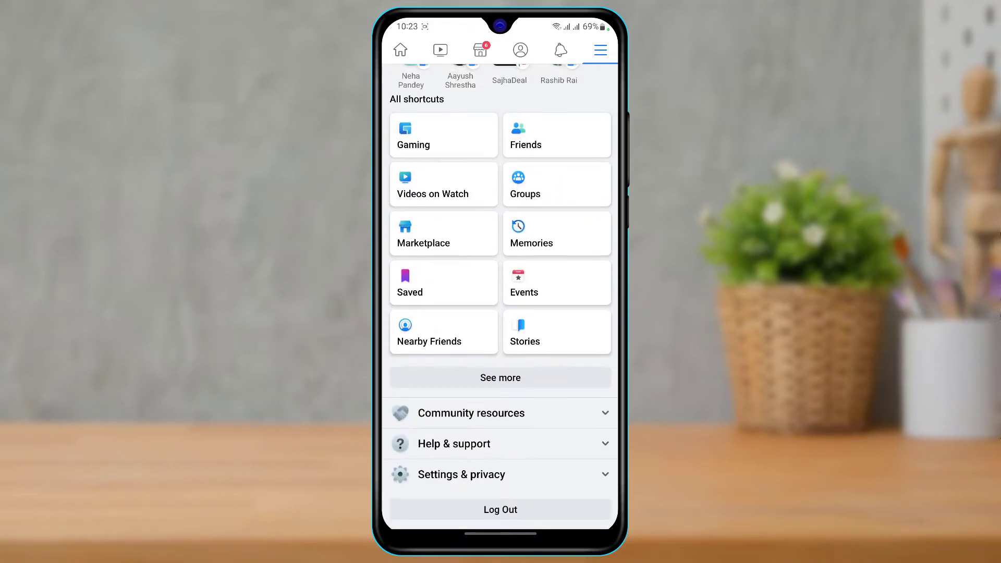
{"action": "scroll", "scroll_direction": "down", "scroll_amount": 3}
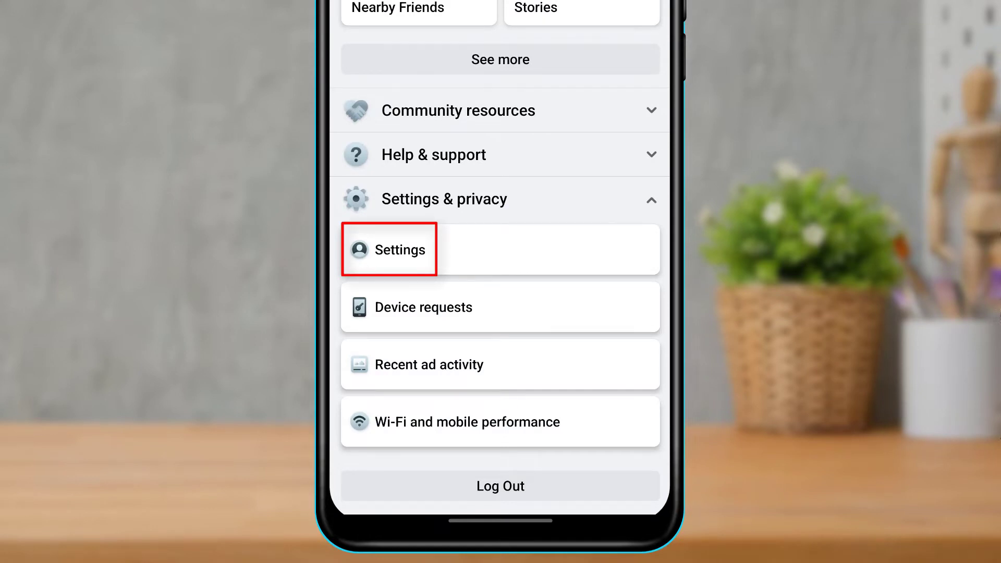
Go into Settings and scroll down to the Permissions section.
{"action": "left_click", "coordinate": [389, 249]}
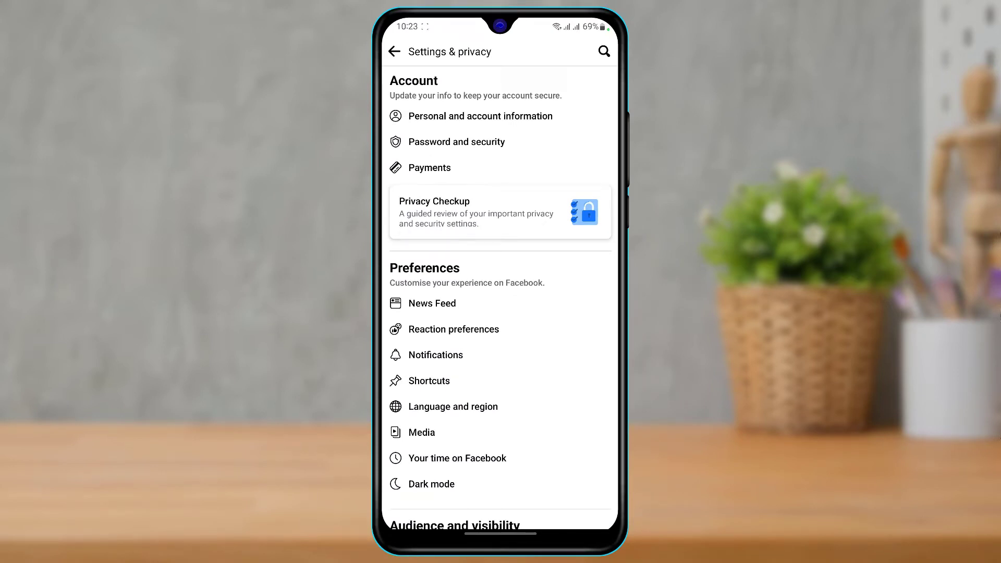
{"action": "scroll", "scroll_direction": "down", "scroll_amount": 3}
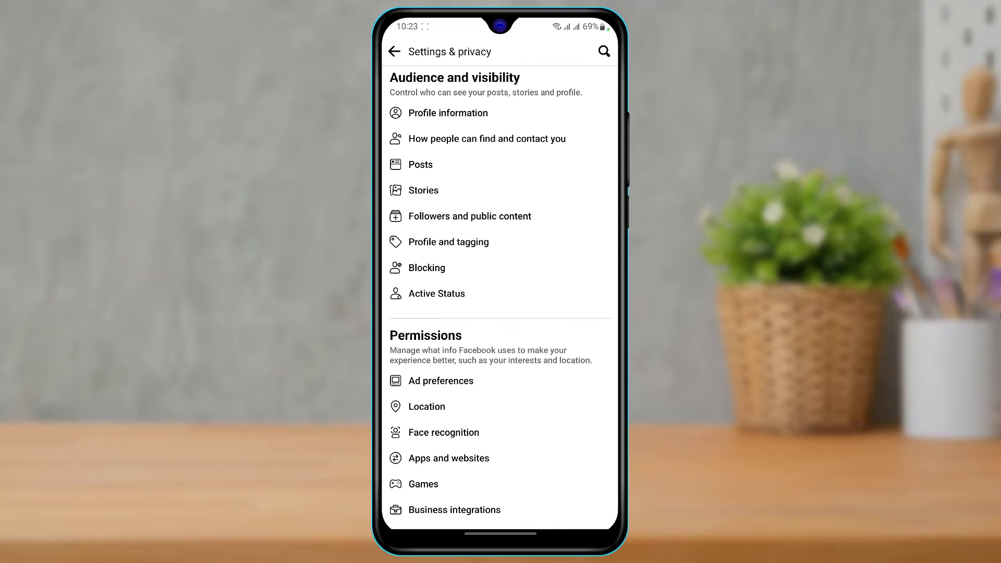
{"action": "scroll", "scroll_direction": "down", "scroll_amount": 3}
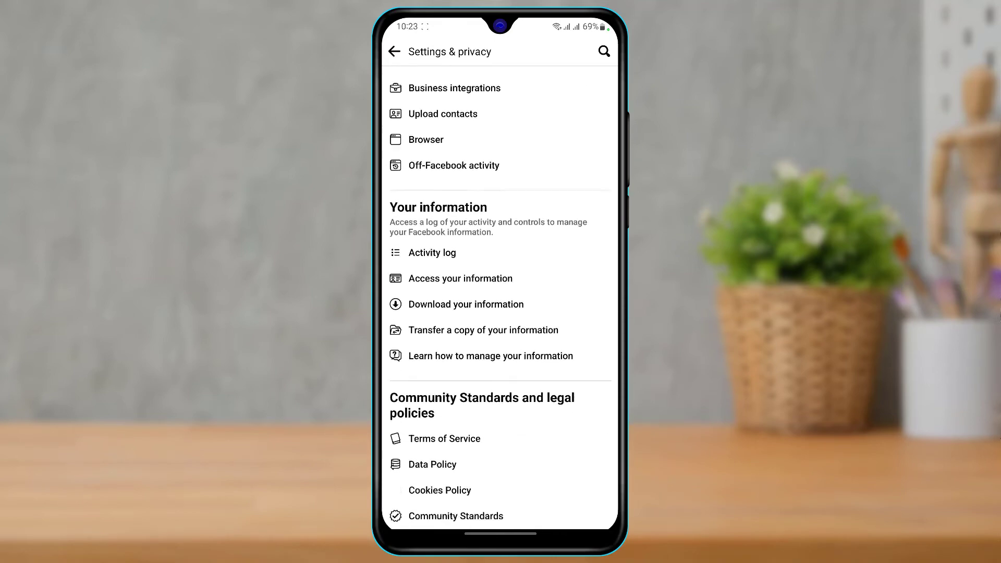
{"action": "scroll", "scroll_direction": "down", "scroll_amount": 3}
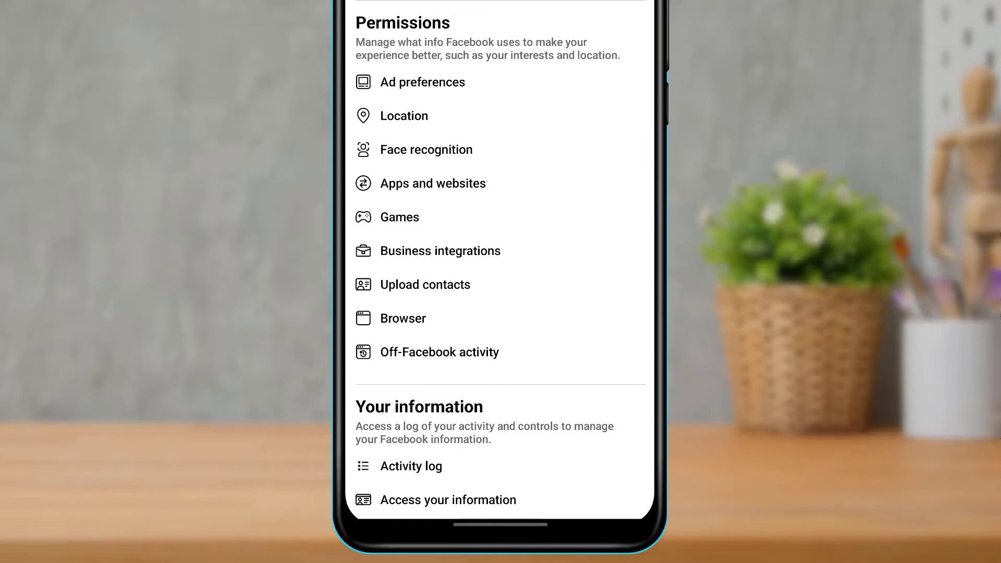
Reach the Upload contacts page, where continuous contacts upload is off.
{"action": "left_click", "coordinate": [424, 283]}
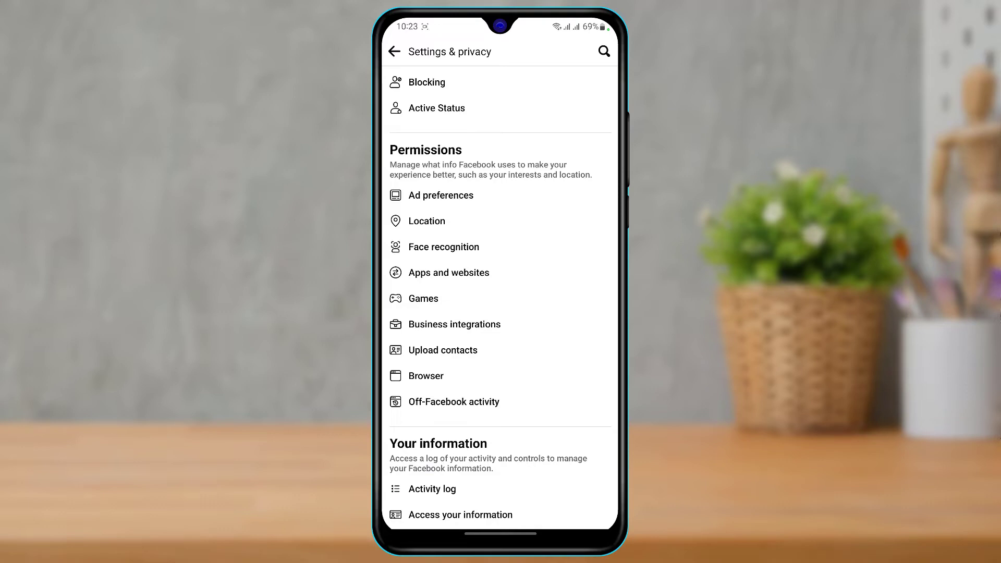
{"action": "left_click", "coordinate": [441, 350]}
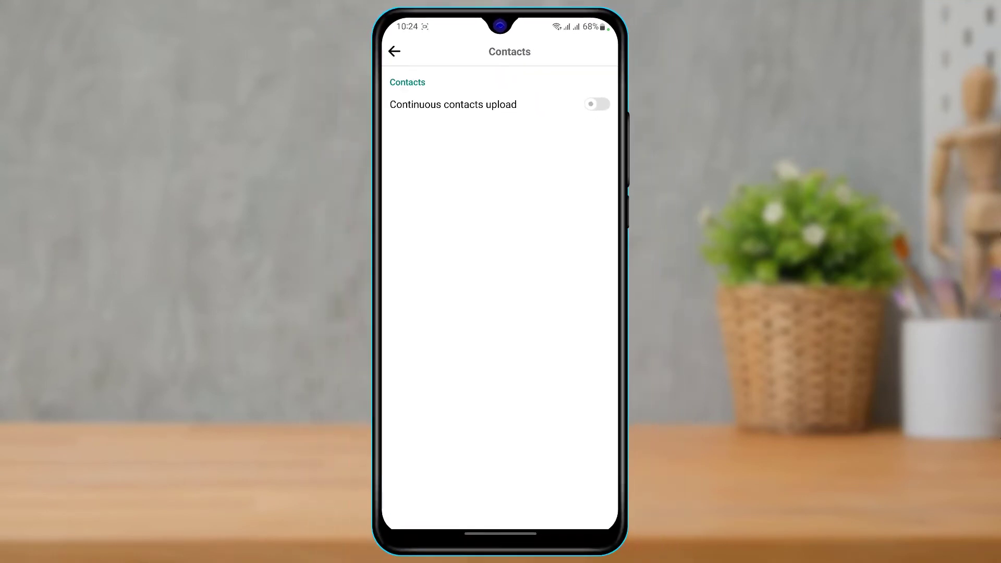
Switch on continuous contacts upload, get started finding friends and reach People You May Know.
{"action": "left_click", "coordinate": [595, 104]}
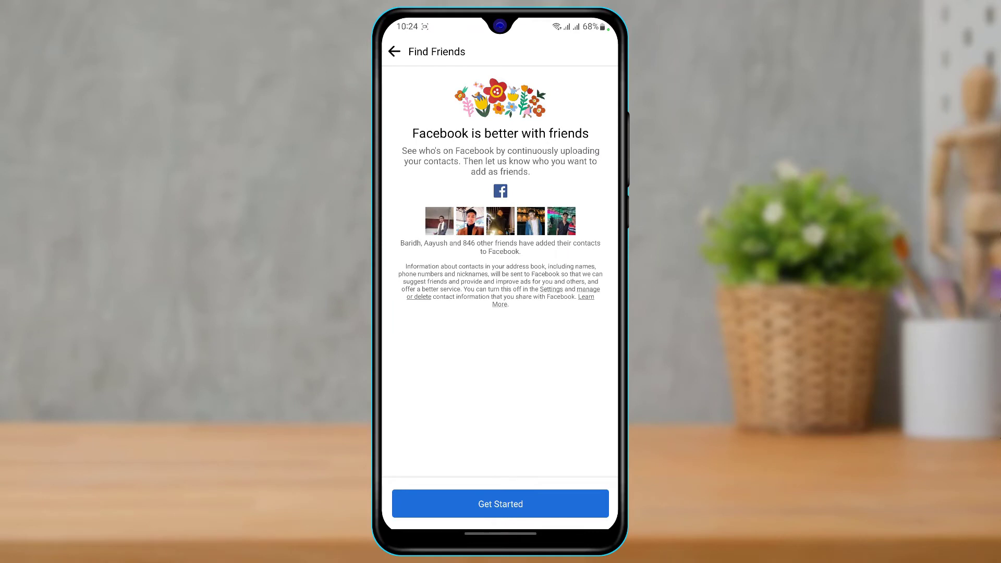
{"action": "left_click", "coordinate": [499, 502]}
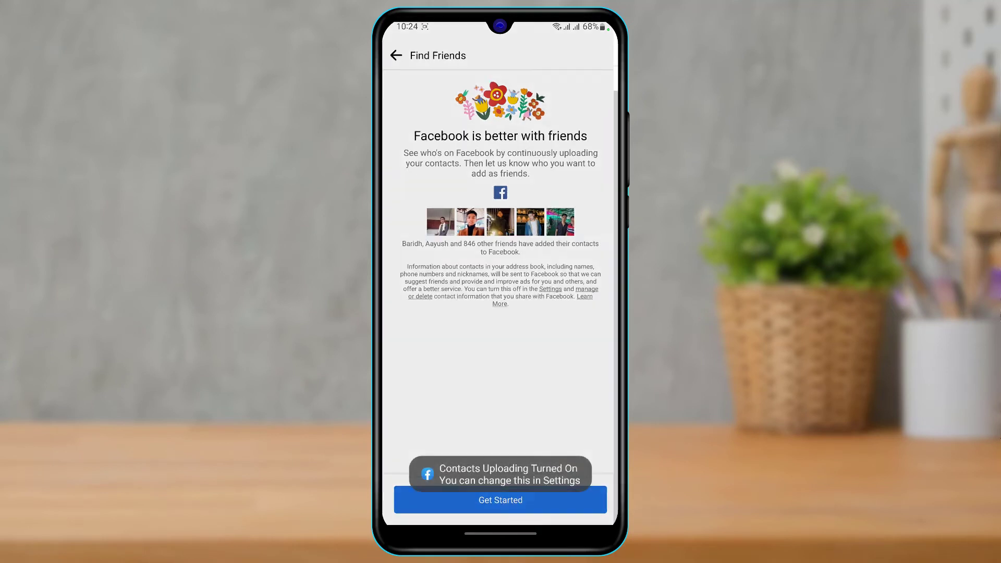
{"action": "left_click", "coordinate": [499, 499]}
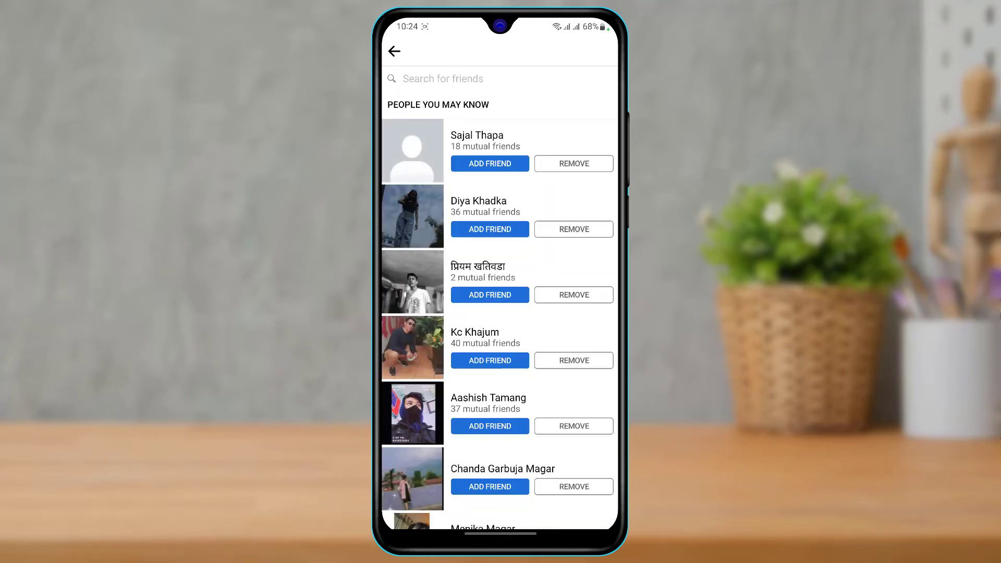
Browse the suggestions, then back out through Contacts to the Settings & privacy list.
{"action": "scroll", "scroll_direction": "down", "scroll_amount": 3}
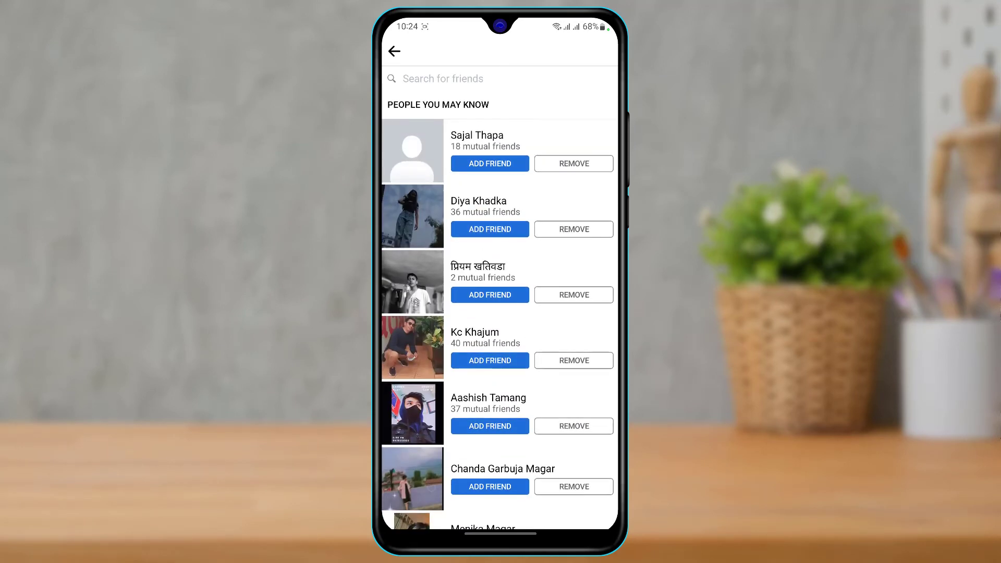
{"action": "left_click", "coordinate": [394, 52]}
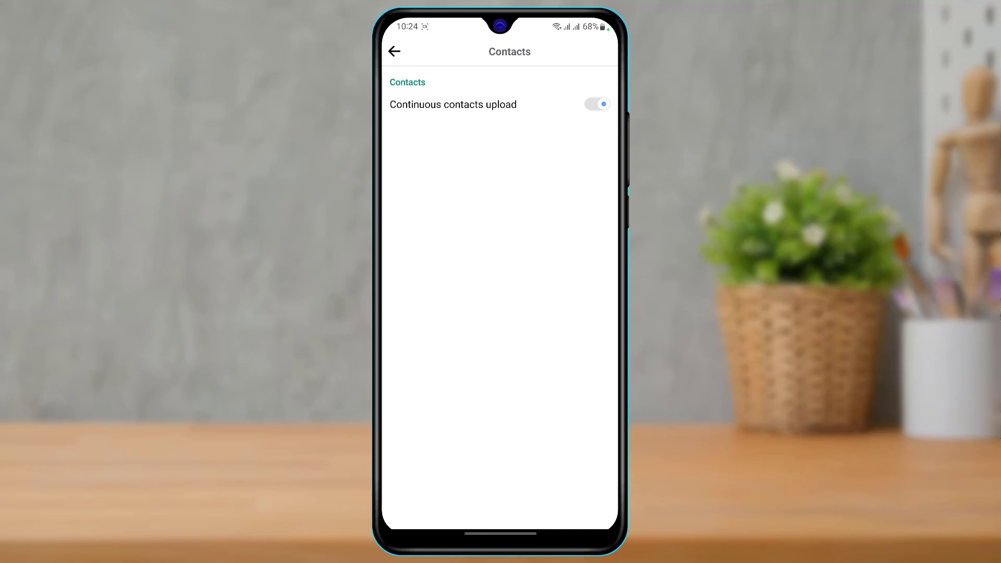
{"action": "left_click", "coordinate": [394, 52]}
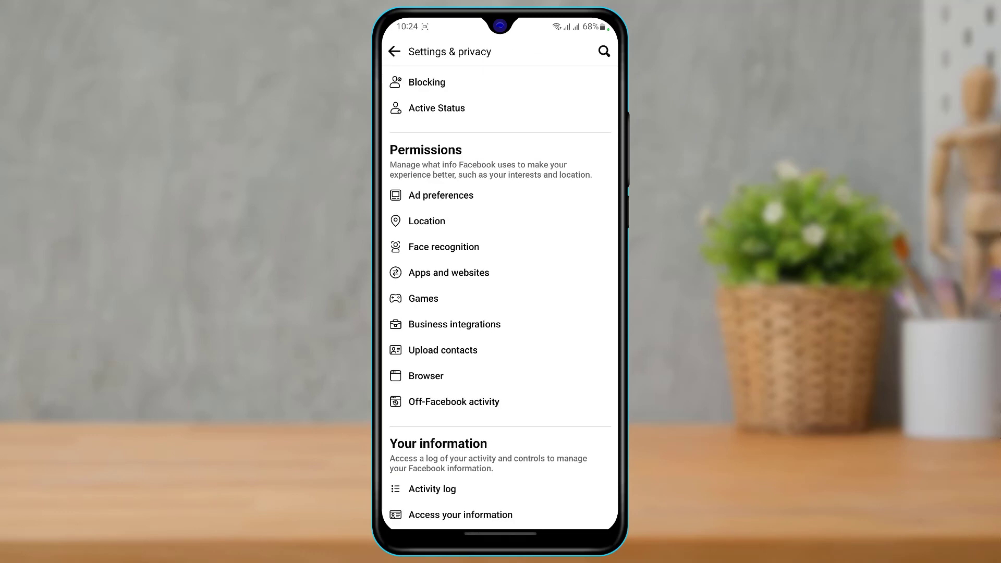